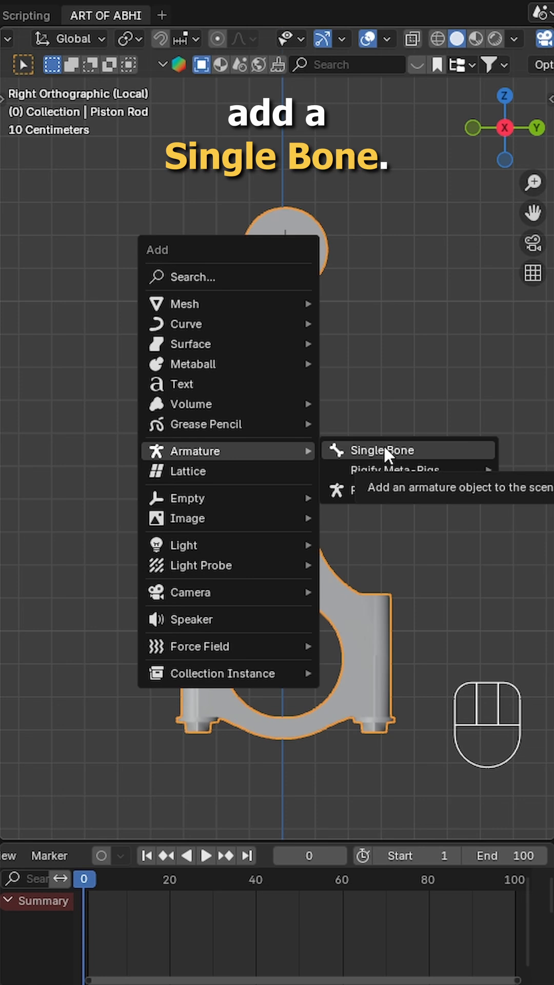
Add a single bone and move its head and tail onto the connecting rod's two eyes
{"action": "left_click", "coordinate": [377, 450]}
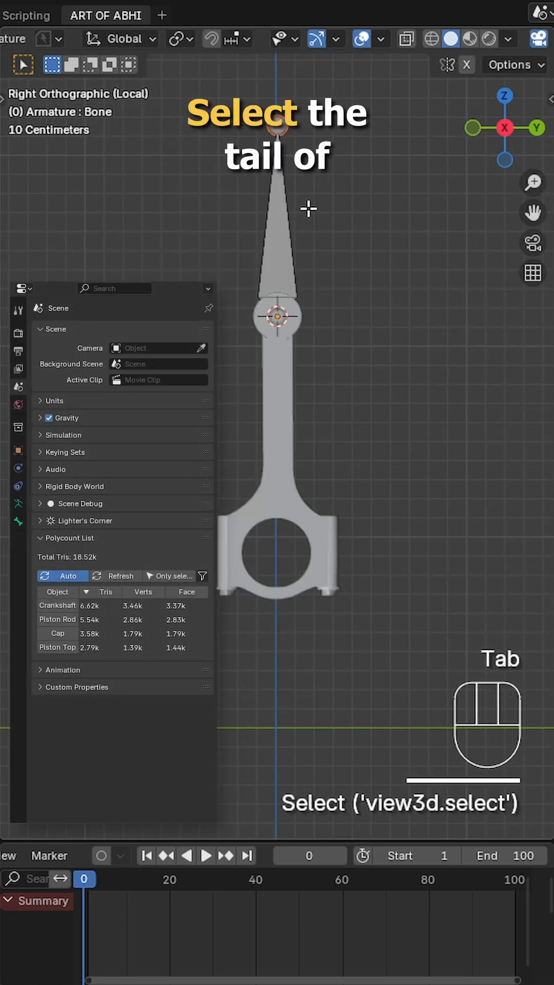
{"action": "key", "text": "g"}
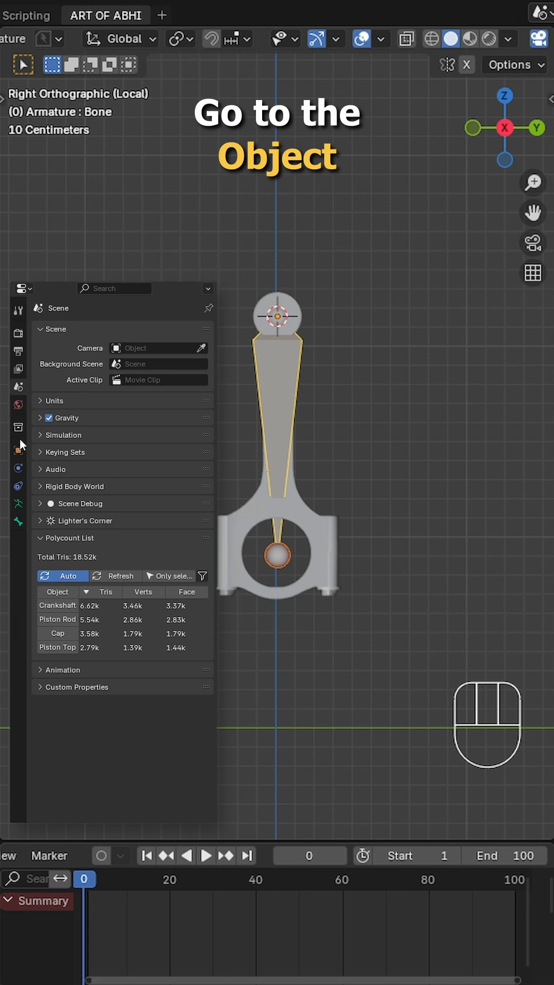
Extrude bones up through the piston and down to the crank, connecting each to the rod bone
{"action": "left_click", "coordinate": [19, 450]}
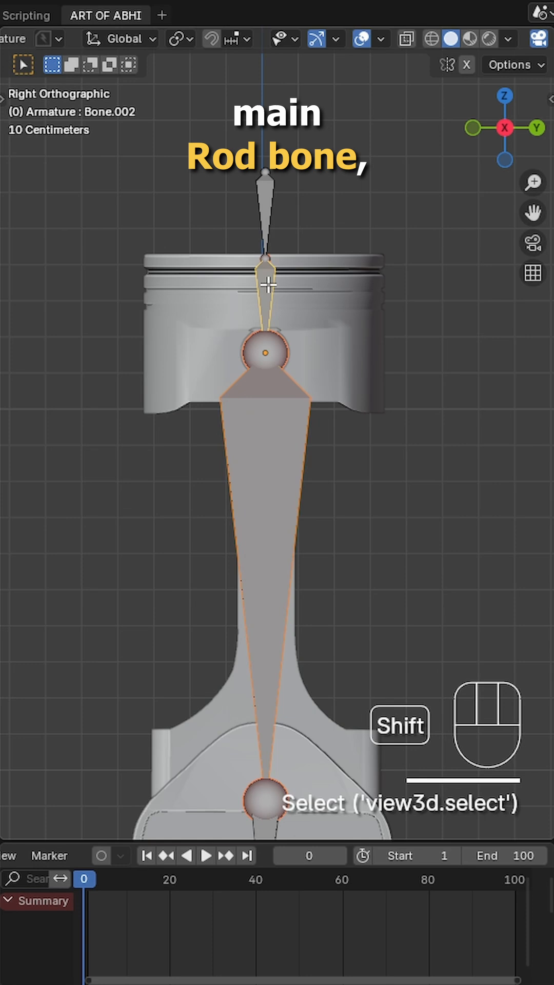
{"action": "key", "text": "ctrl+p"}
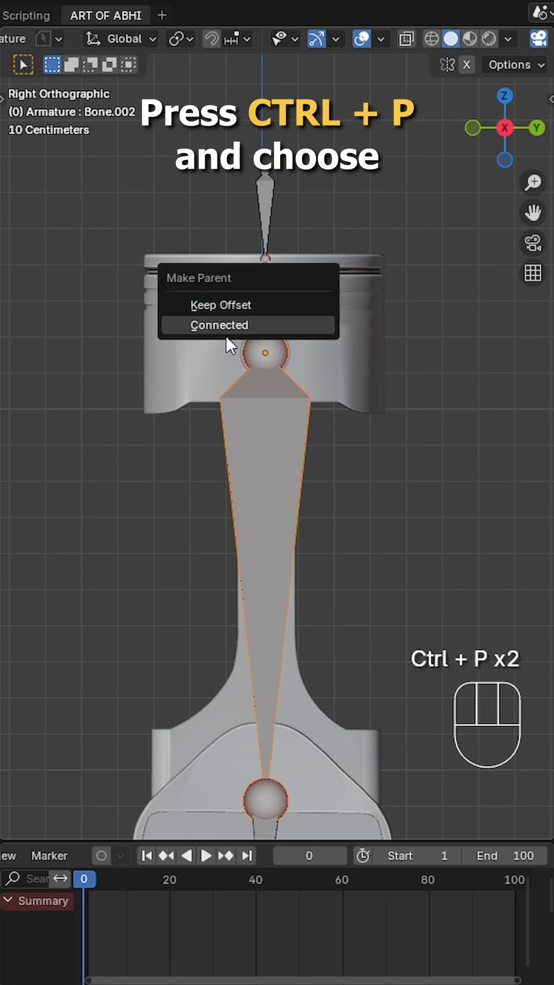
{"action": "left_click", "coordinate": [218, 325]}
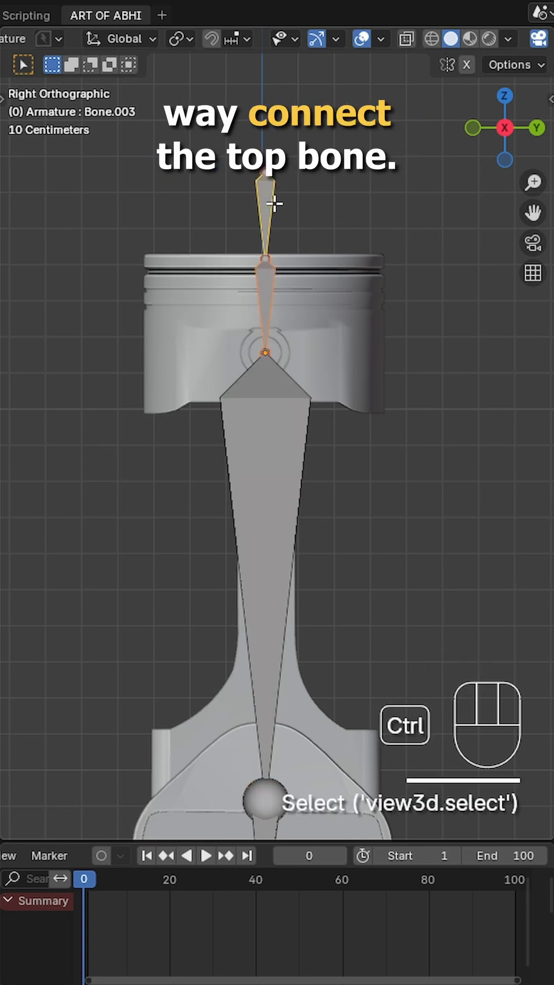
{"action": "key", "text": "alt+p"}
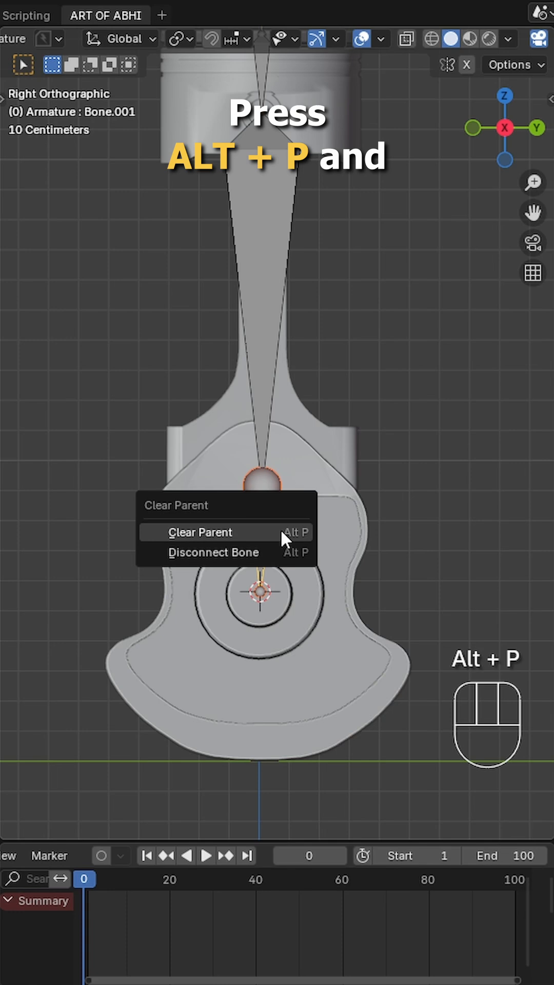
Clear the crank bone's parent, offset a duplicate along X as a controller, and parent the crank bone to it with Keep Offset
{"action": "left_click", "coordinate": [200, 532]}
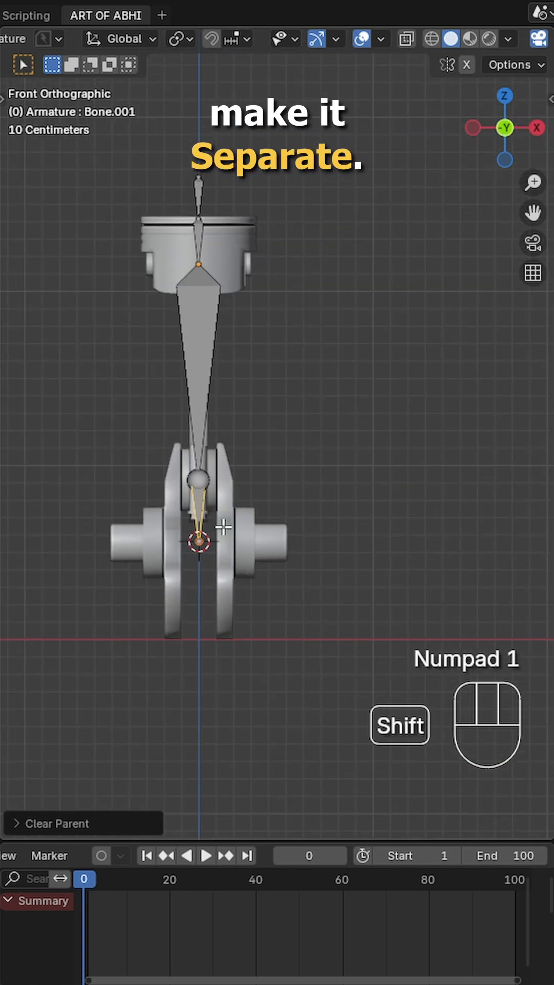
{"action": "mouse_move", "coordinate": [449, 543]}
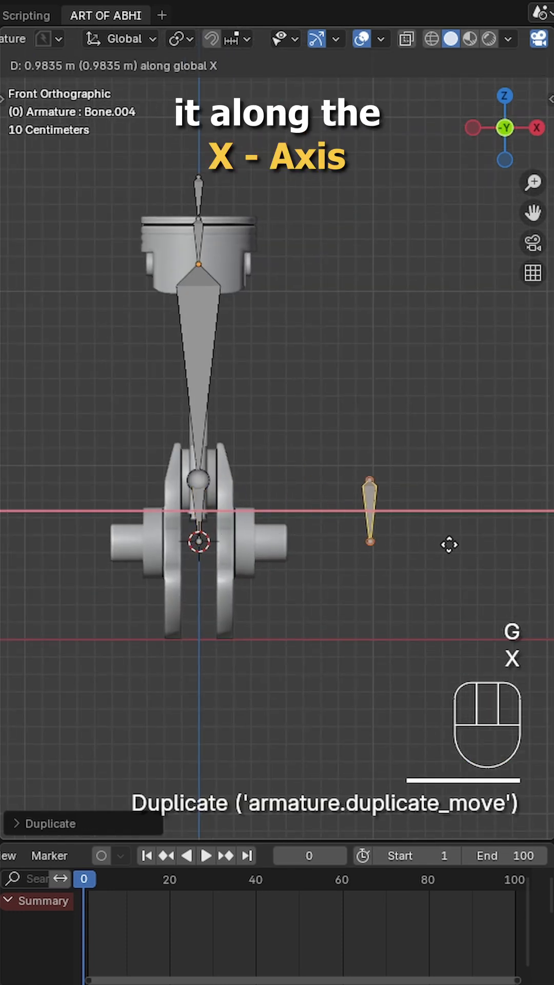
{"action": "key", "text": "alt+f"}
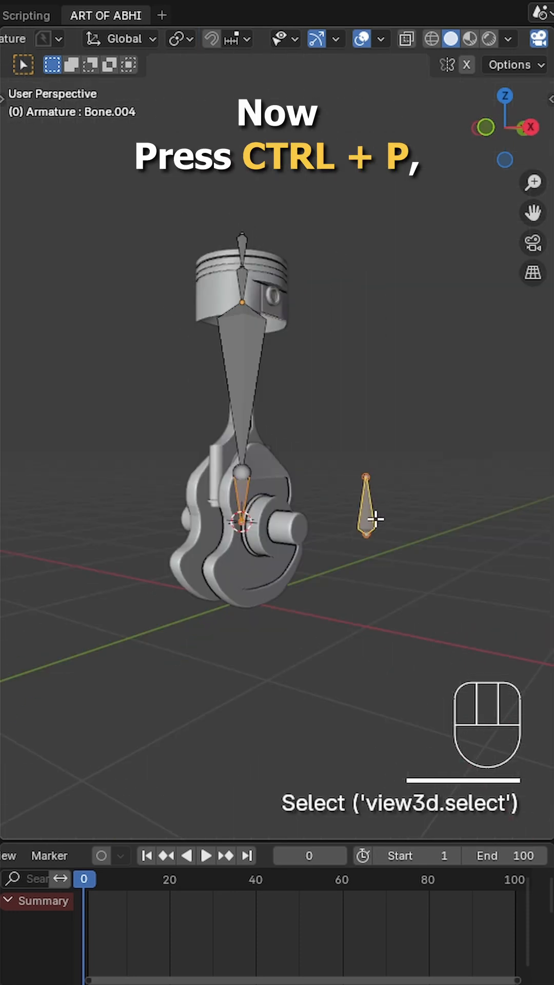
{"action": "key", "text": "ctrl+p"}
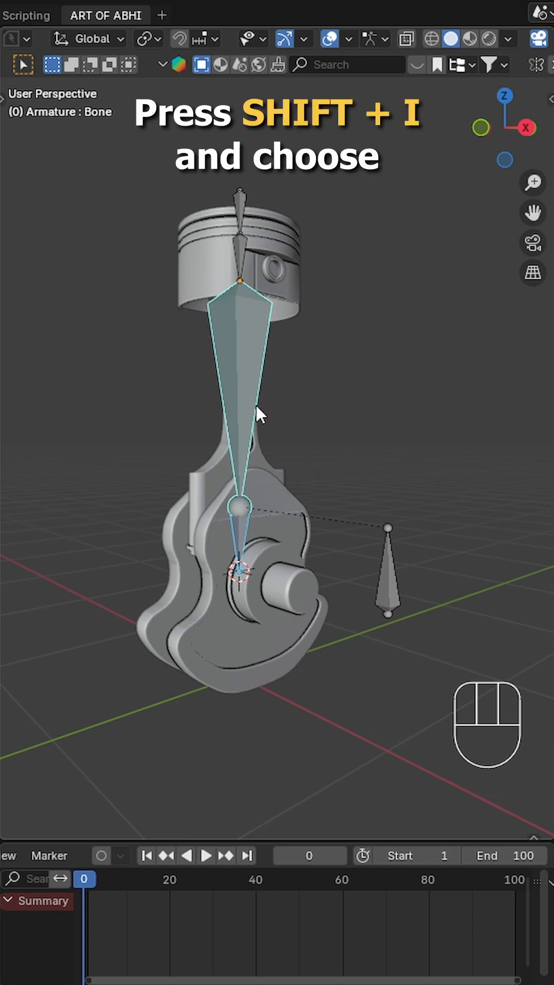
IK-constrain the rod bone to the crank bone and adjust the rod bone's IK settings
{"action": "key", "text": "shift+i"}
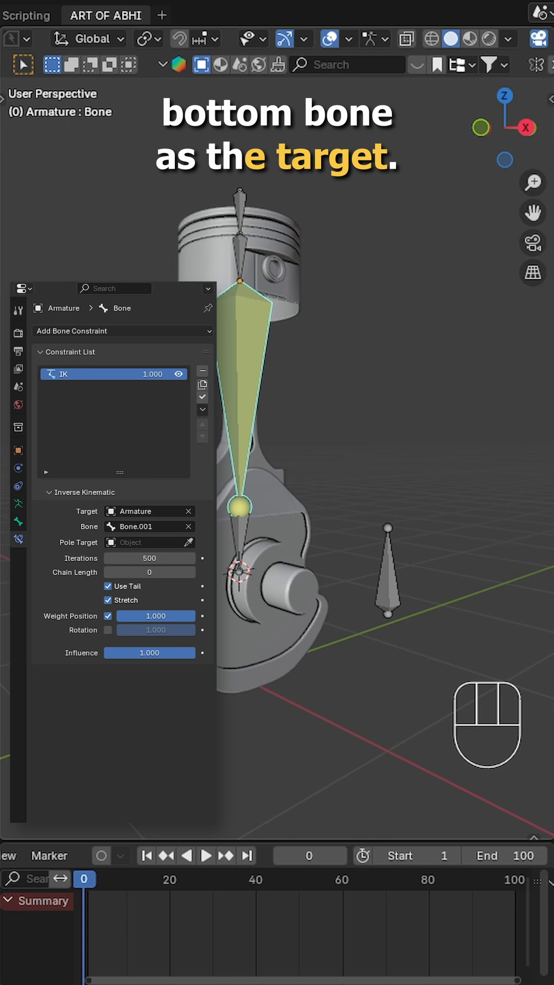
{"action": "left_click", "coordinate": [243, 213]}
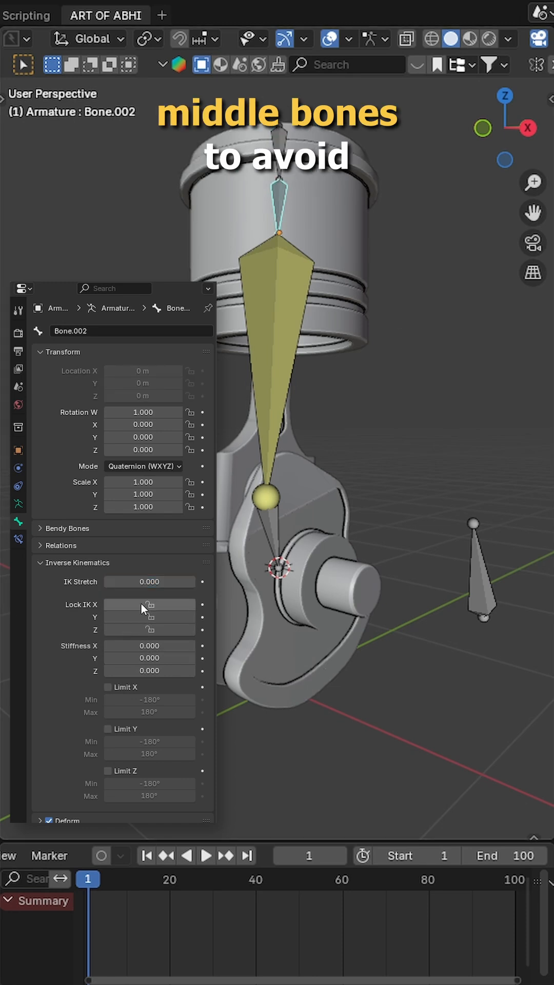
{"action": "key", "text": "Tab"}
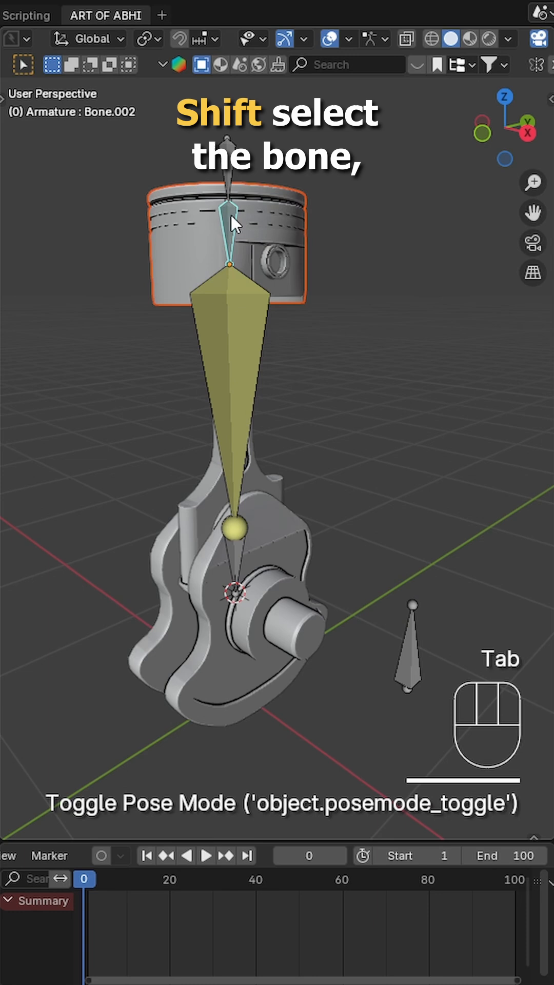
Parent the piston mesh to its bone, lock the controller's X and Y rotation, and play the crankshaft animation
{"action": "key", "text": "ctrl+p"}
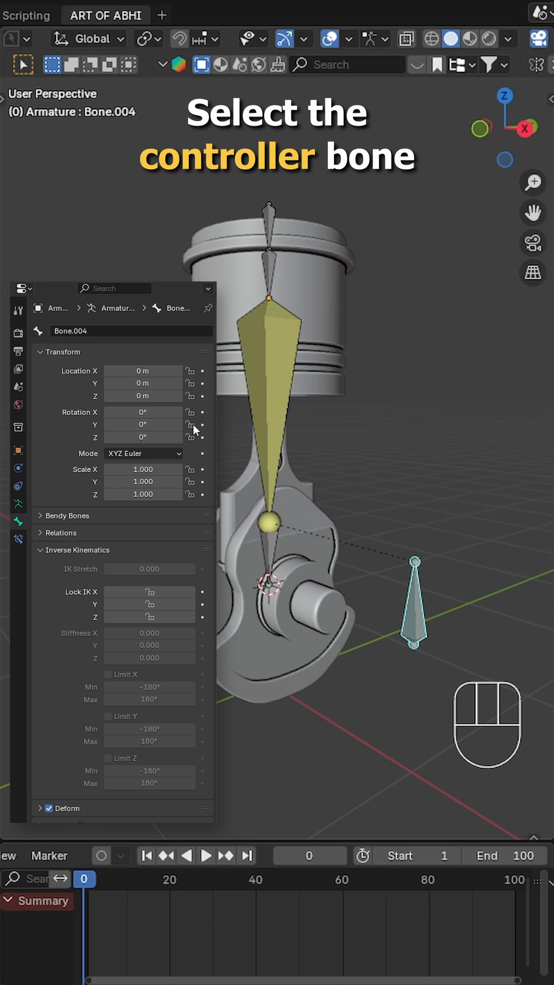
{"action": "left_click", "coordinate": [189, 418]}
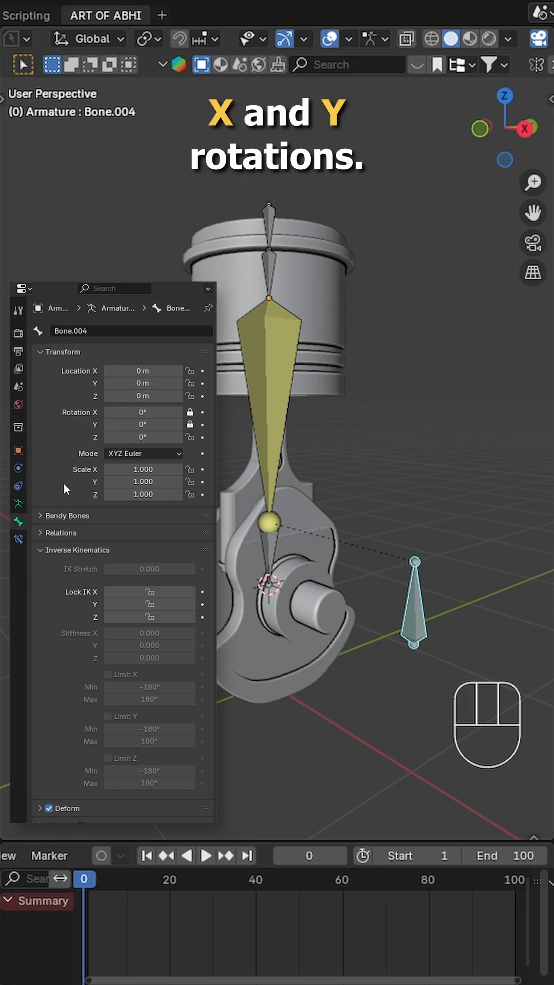
{"action": "key", "text": "space"}
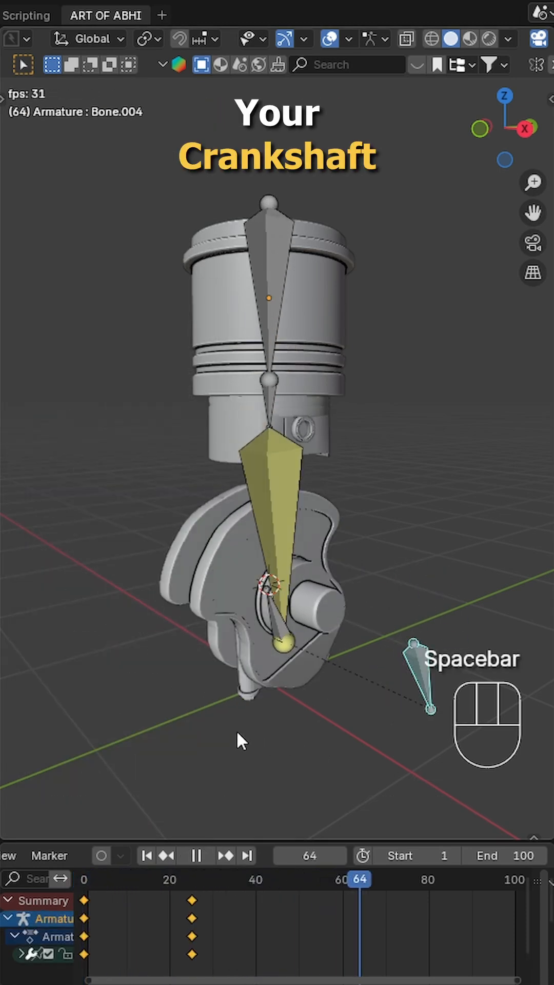